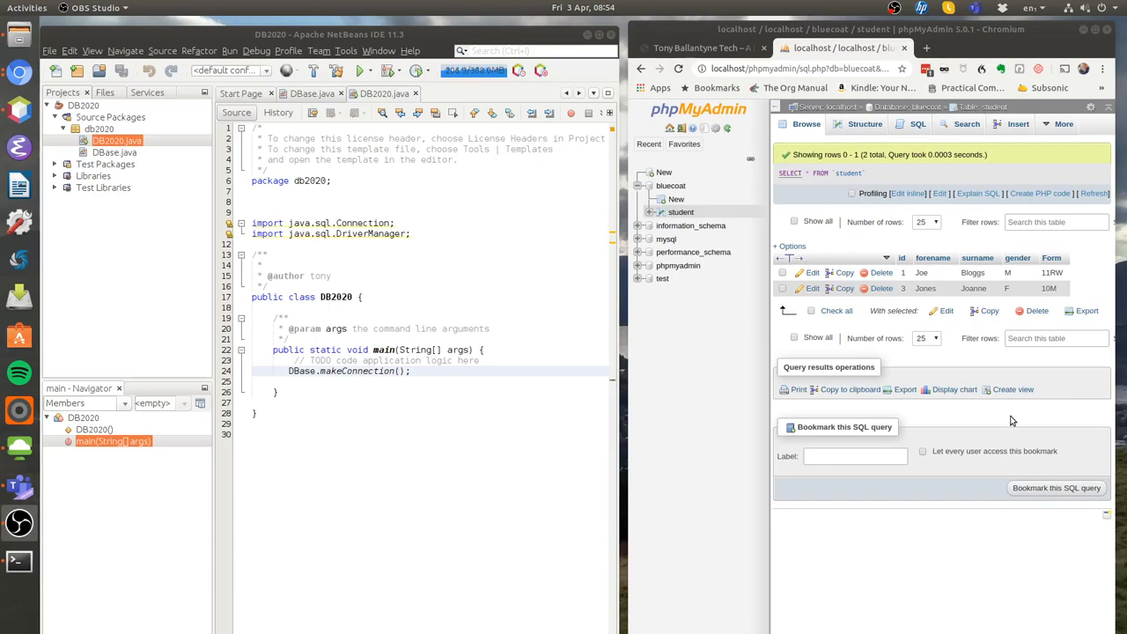
{"action": "mouse_move", "coordinate": [838, 254]}
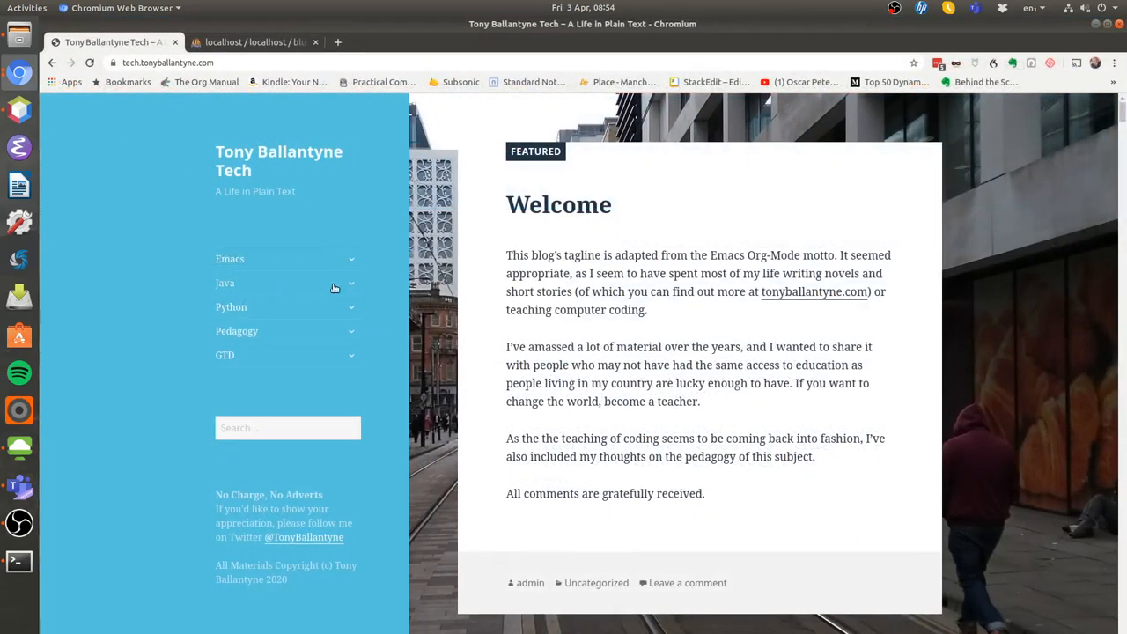
Step: Navigate Java > JDBC Project to the 'JDBC 3: Queries' lesson with the printPupils() example
{"action": "left_click", "coordinate": [224, 282]}
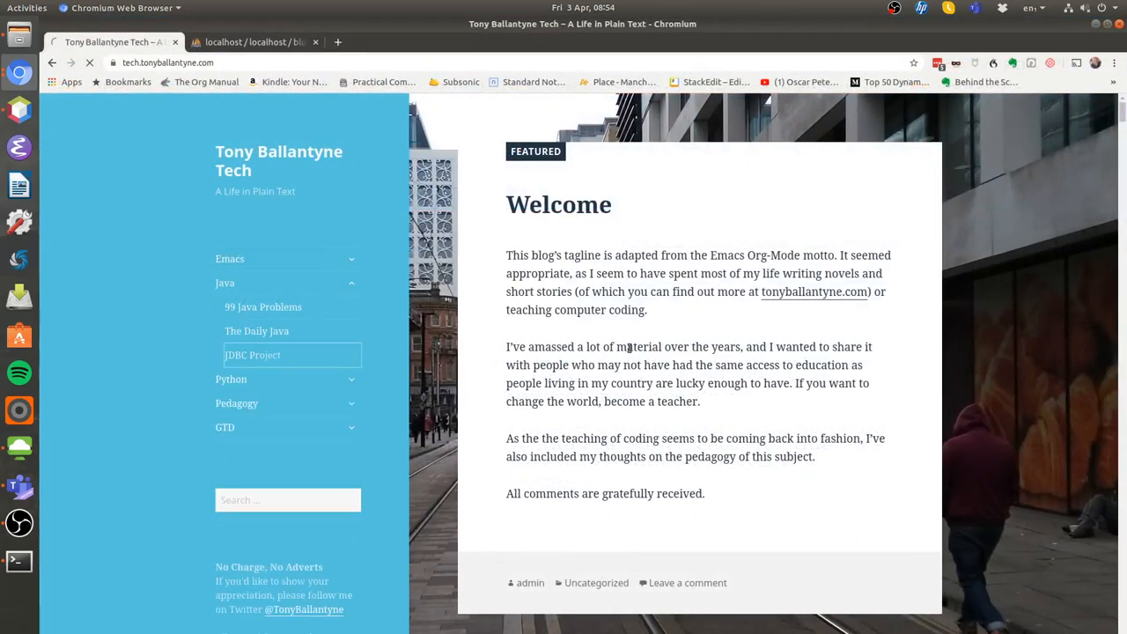
{"action": "left_click", "coordinate": [253, 355]}
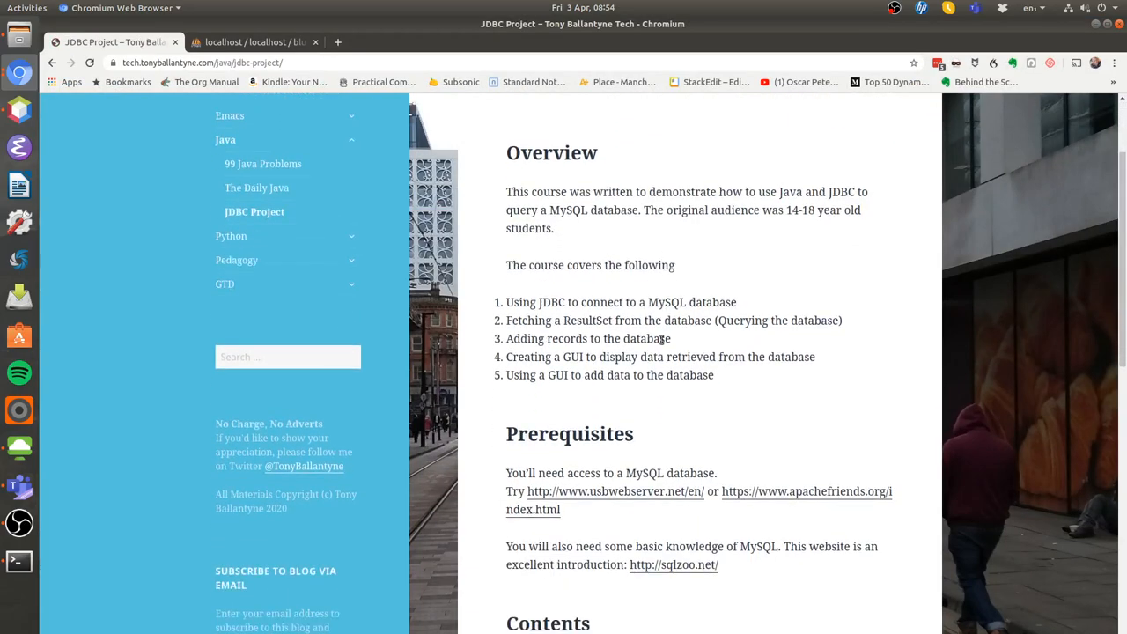
{"action": "scroll", "scroll_direction": "down", "scroll_amount": 3}
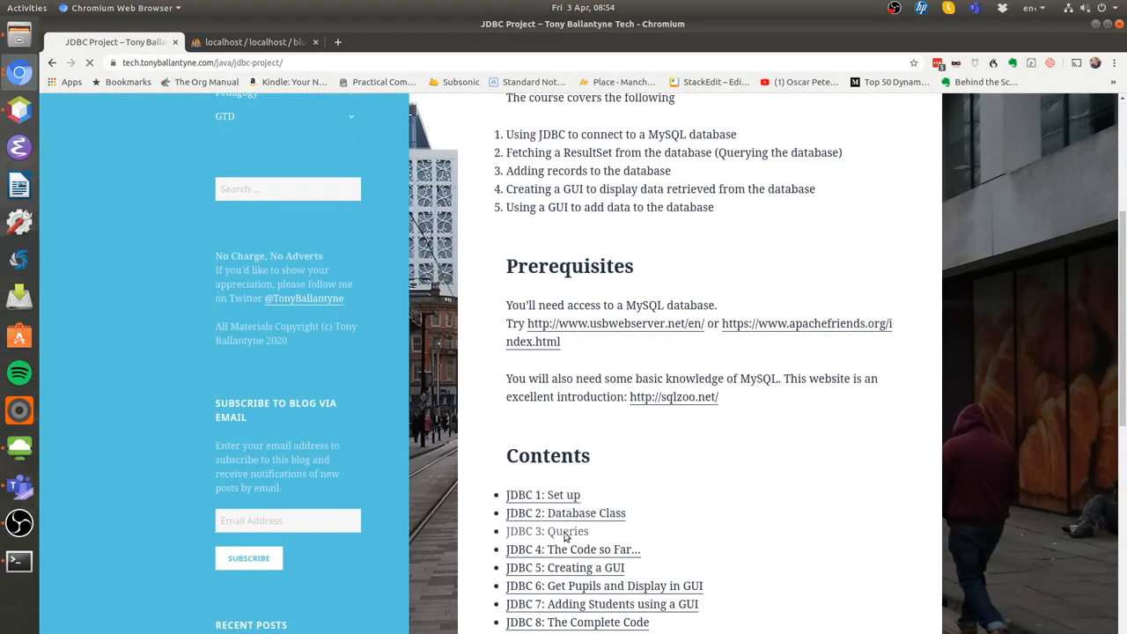
{"action": "left_click", "coordinate": [547, 530]}
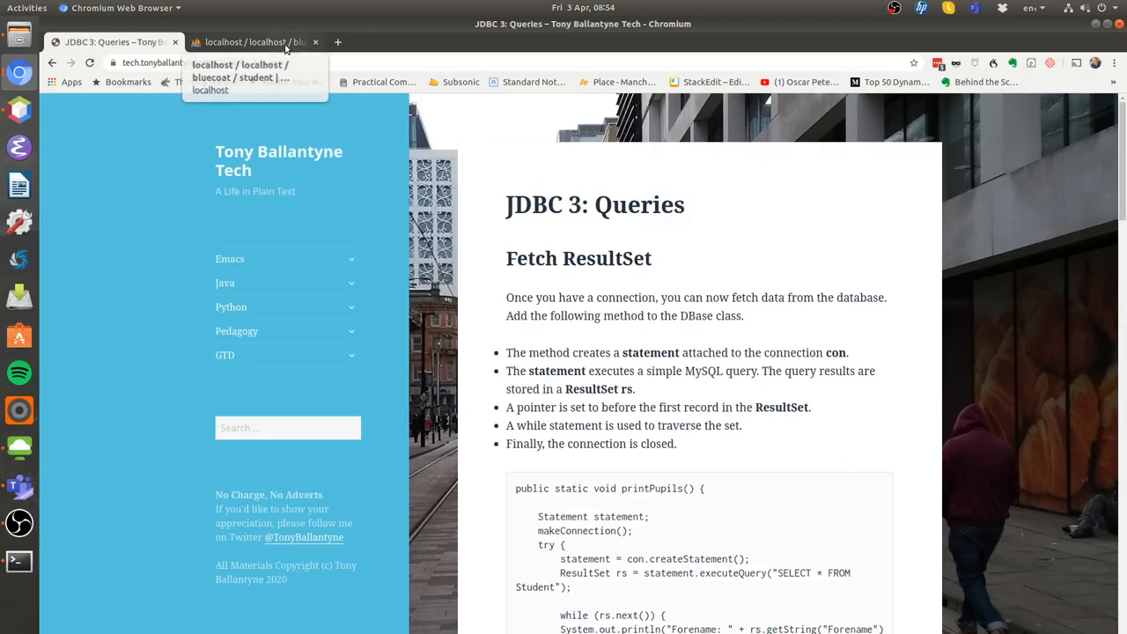
Step: Show the phpMyAdmin student table with rows Joe Bloggs and Jones Joanne
{"action": "left_click", "coordinate": [255, 41]}
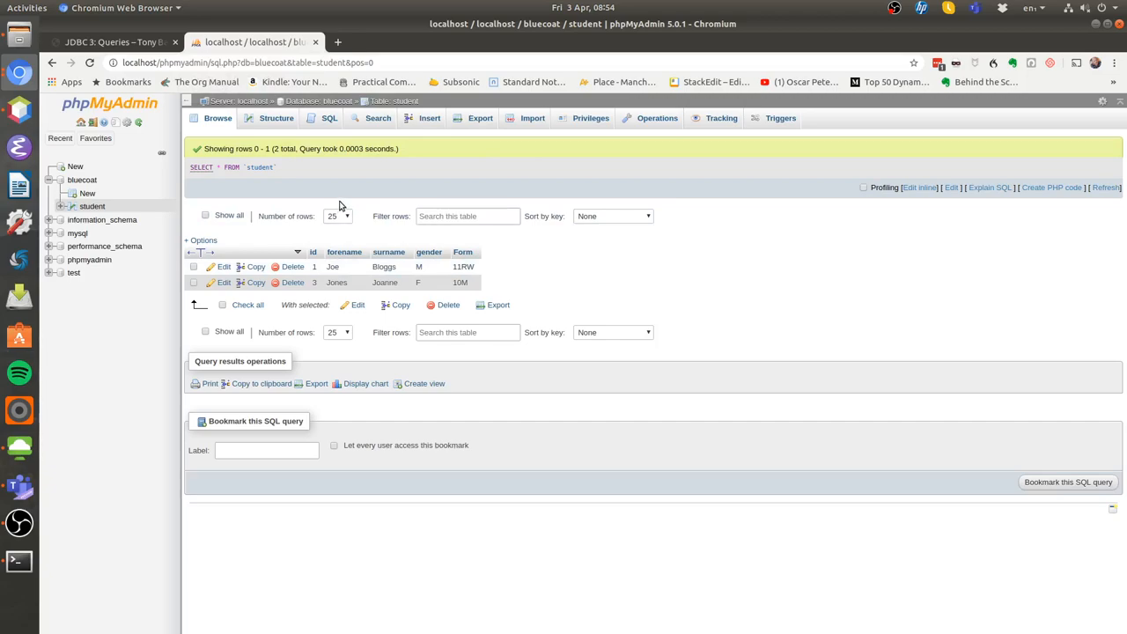
{"action": "mouse_move", "coordinate": [358, 190]}
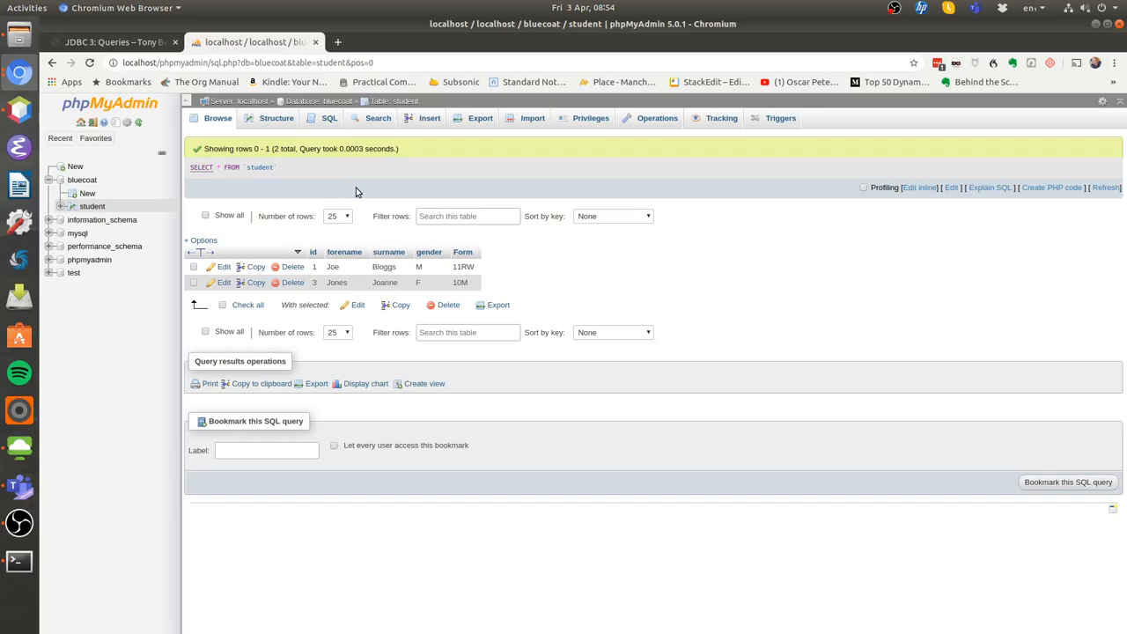
{"action": "mouse_move", "coordinate": [825, 29]}
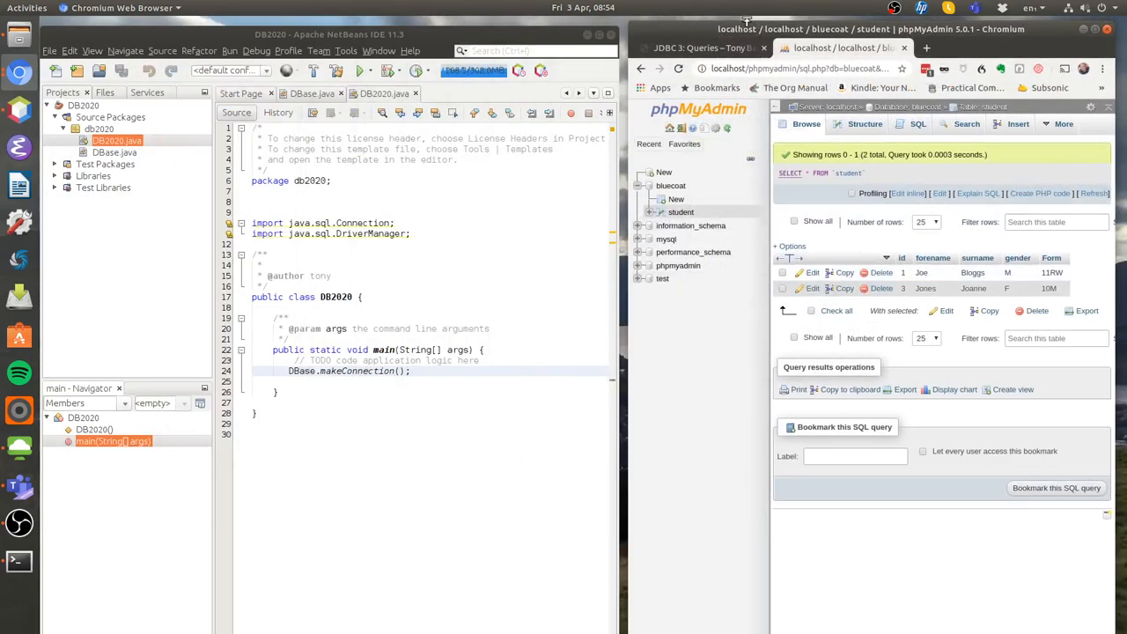
Step: Copy the lesson's printPupils() ResultSet method into DBase.java
{"action": "left_click", "coordinate": [701, 48]}
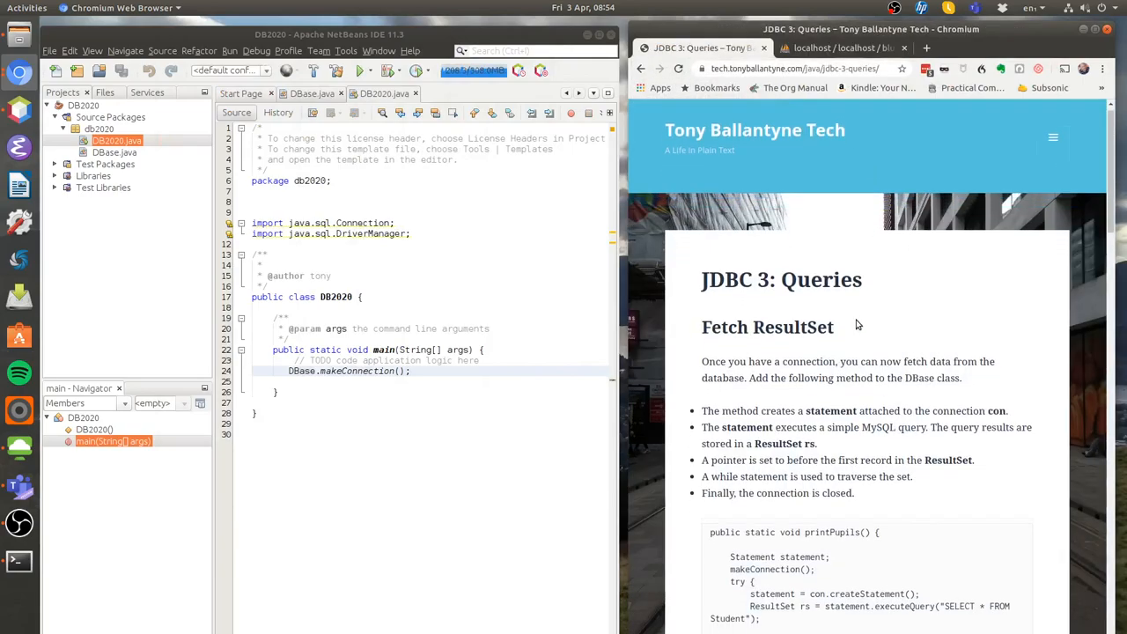
{"action": "scroll", "scroll_direction": "down", "scroll_amount": 3}
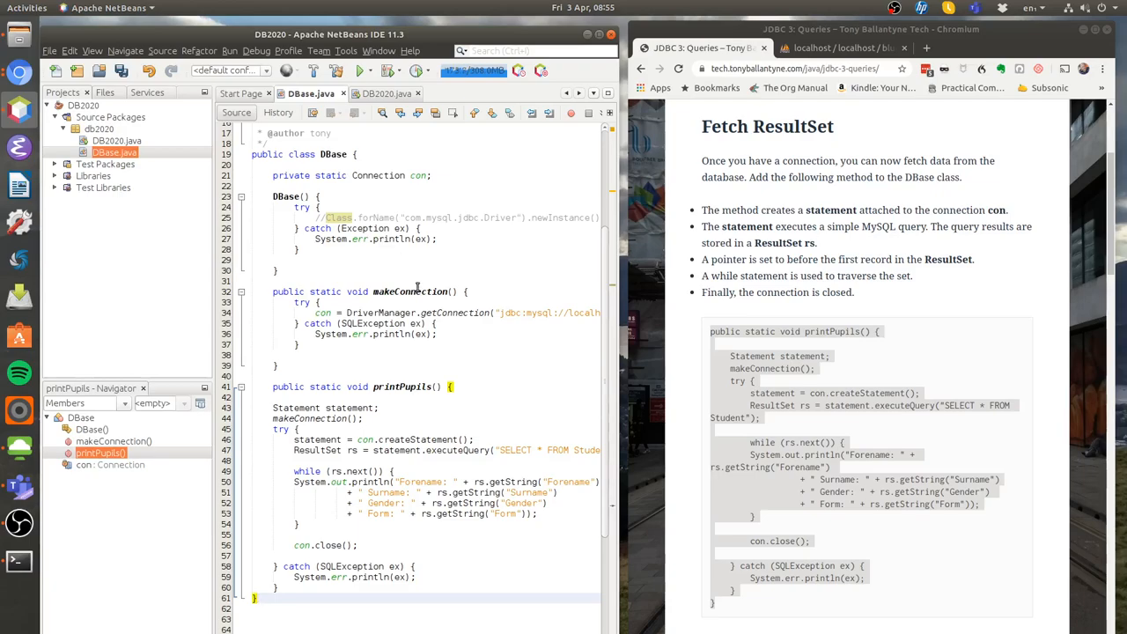
{"action": "scroll", "scroll_direction": "down", "scroll_amount": 3}
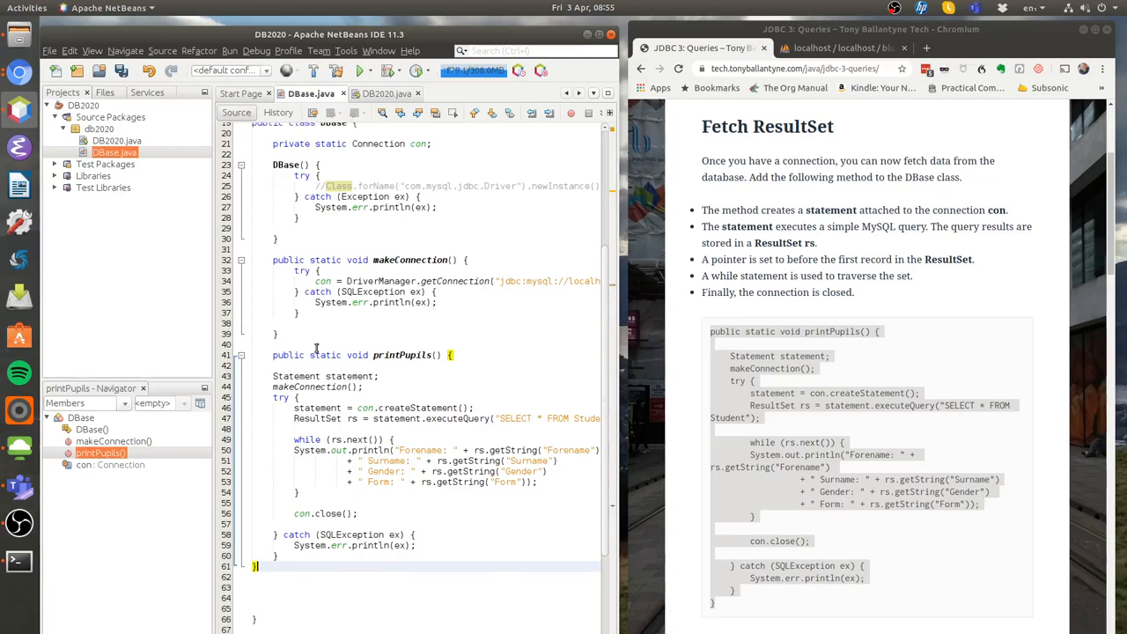
{"action": "mouse_move", "coordinate": [381, 385]}
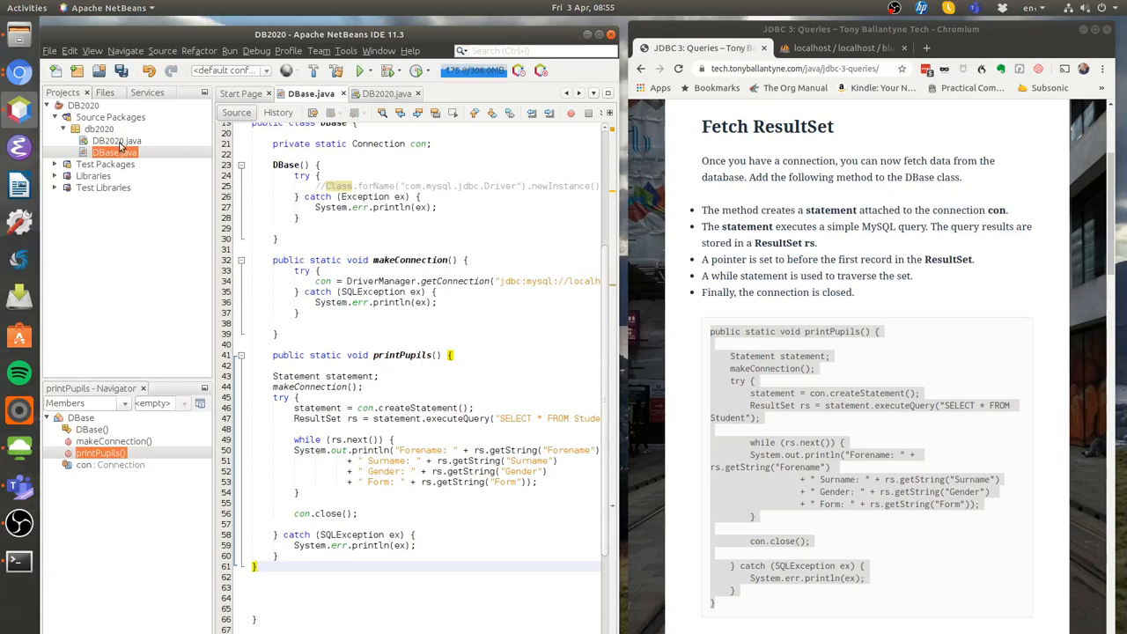
Step: Add 'DBase.printPupils();' after DBase.makeConnection() in DB2020's main method
{"action": "left_click", "coordinate": [117, 140]}
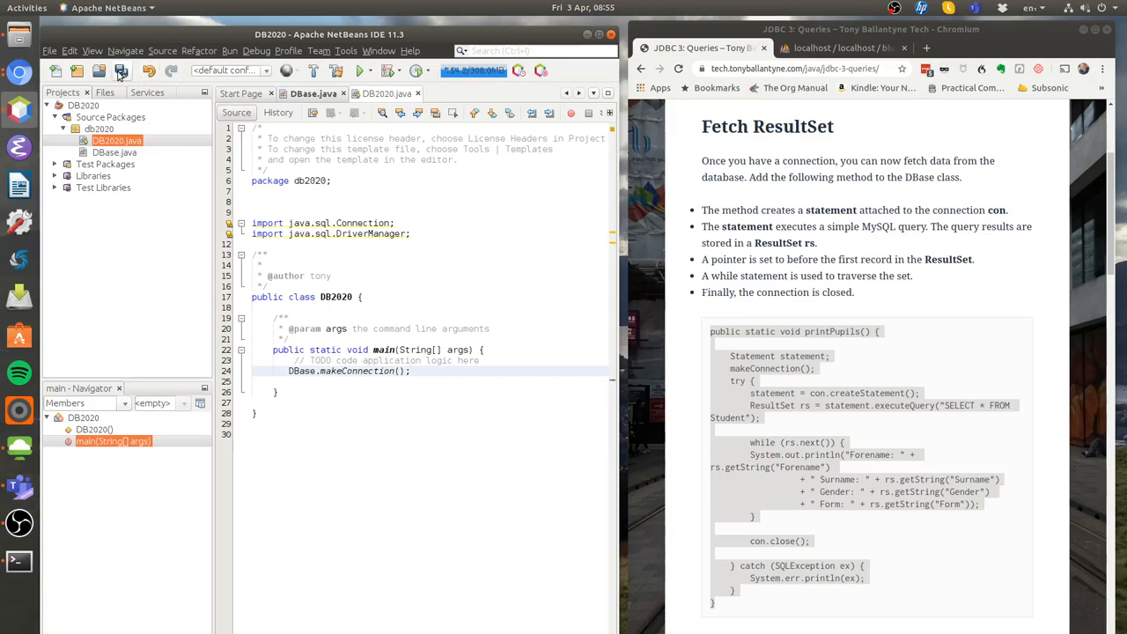
{"action": "type", "text": "D"}
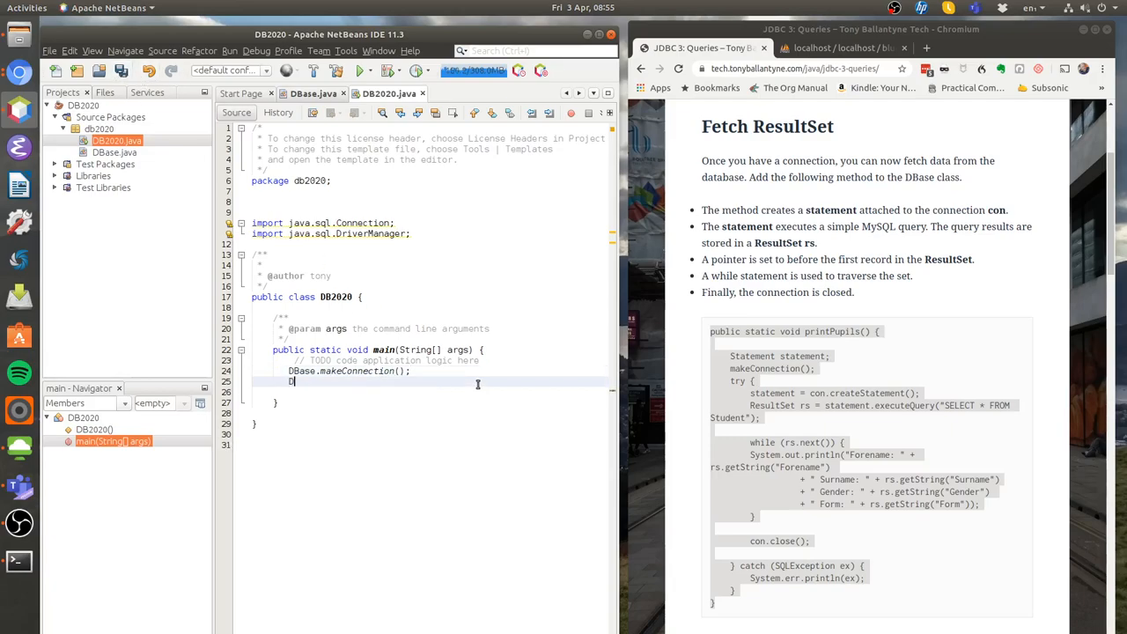
{"action": "type", "text": "Base"}
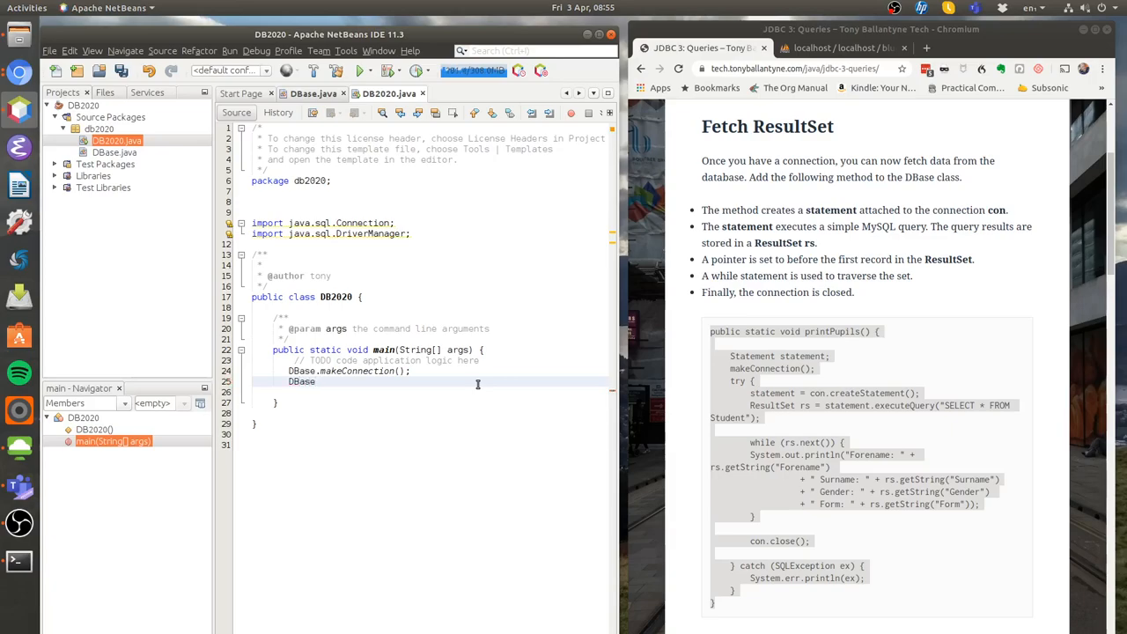
{"action": "type", "text": ".printPupils();"}
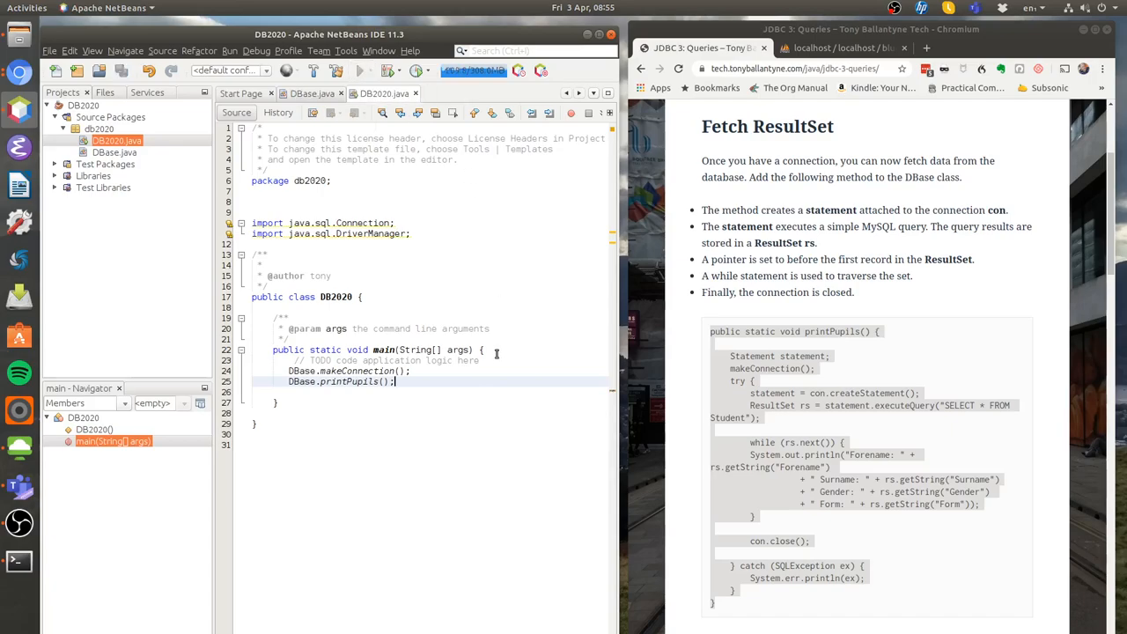
Step: Change the printPupils query to "SELECT * FROM student" in DBase.java
{"action": "left_click", "coordinate": [359, 70]}
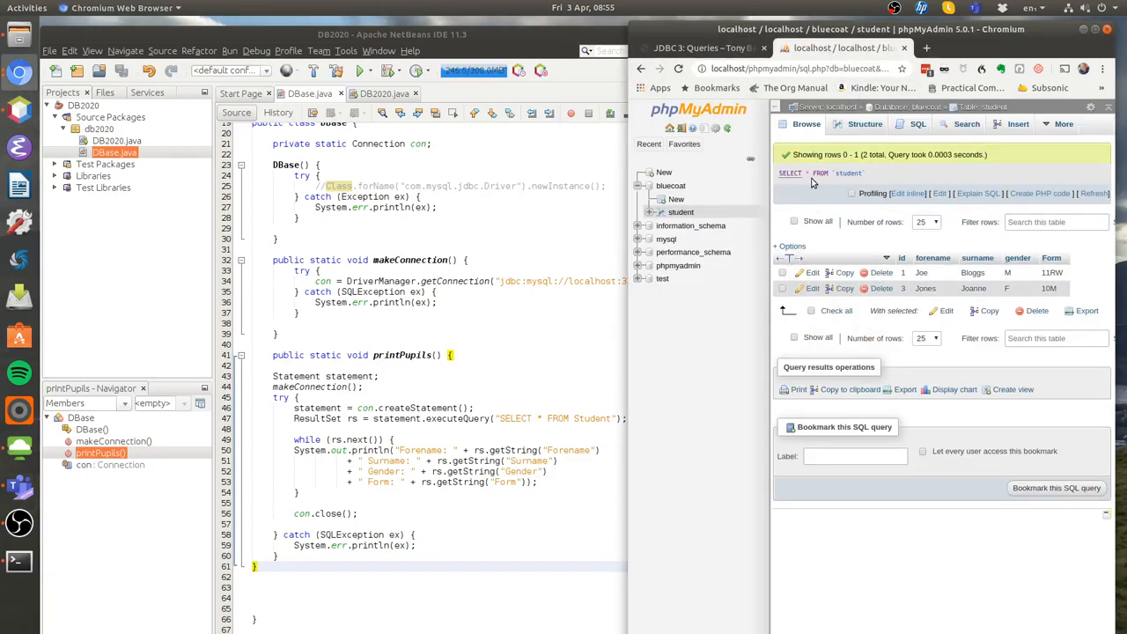
{"action": "mouse_move", "coordinate": [841, 180]}
{"action": "type", "text": "s"}
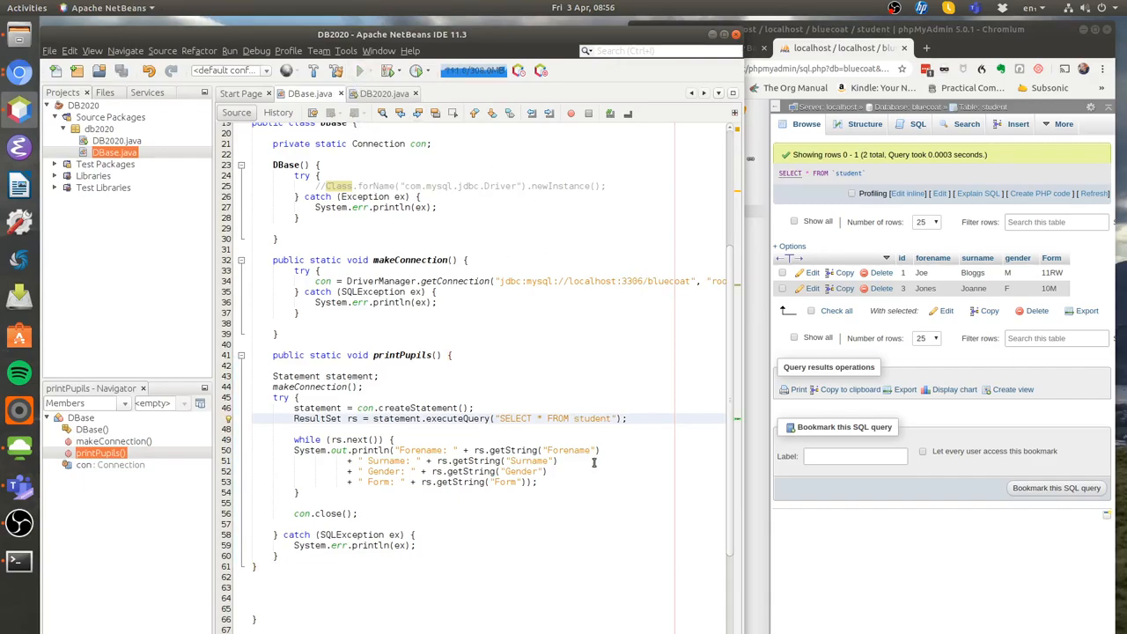
Step: Run the project and confirm the output lists Joe Bloggs and Jones Joanne
{"action": "left_click", "coordinate": [359, 71]}
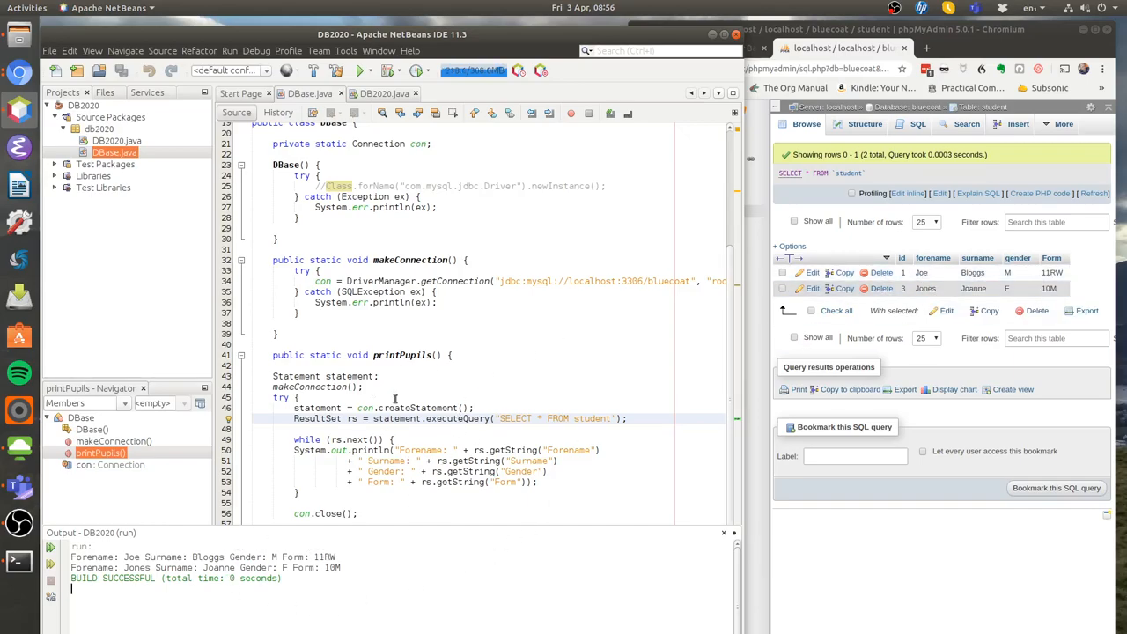
{"action": "mouse_move", "coordinate": [934, 258]}
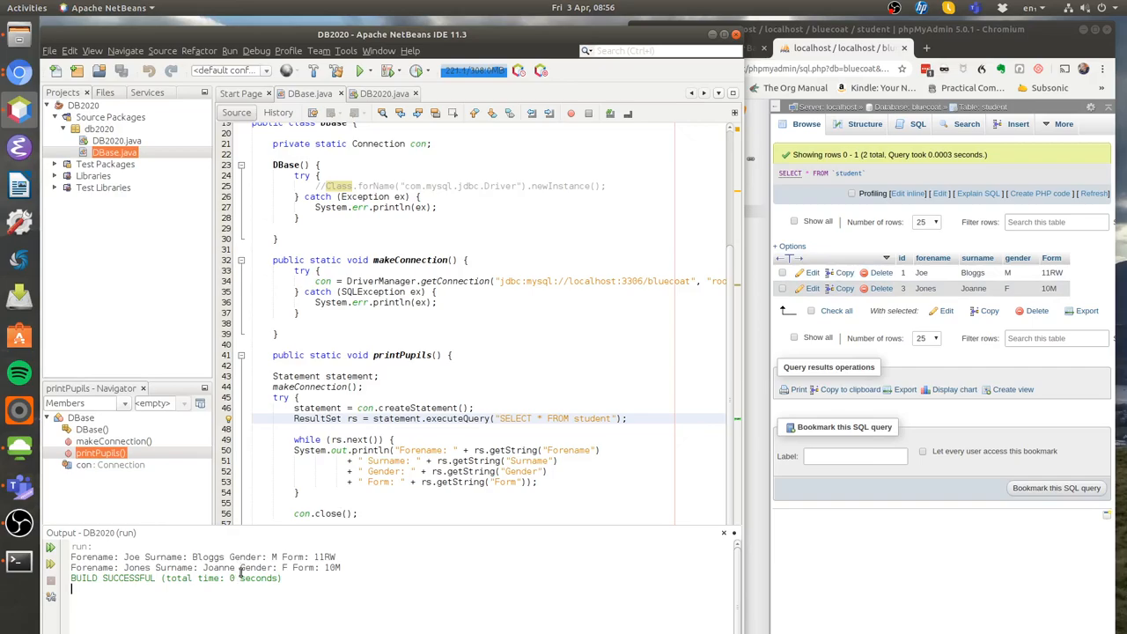
{"action": "mouse_move", "coordinate": [243, 578]}
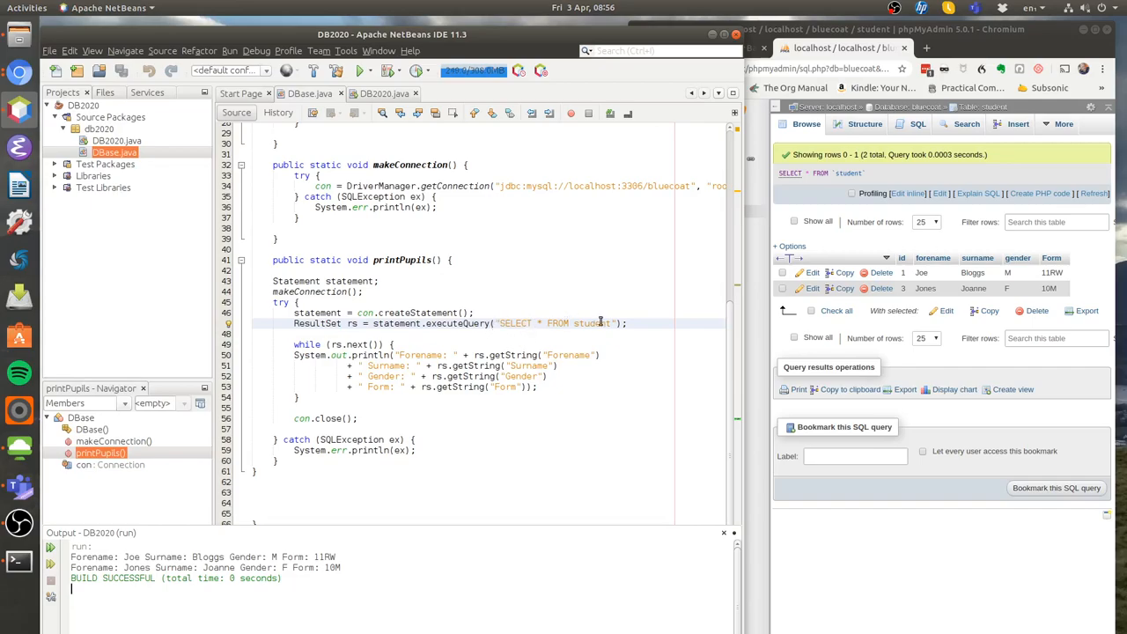
{"action": "mouse_move", "coordinate": [467, 327]}
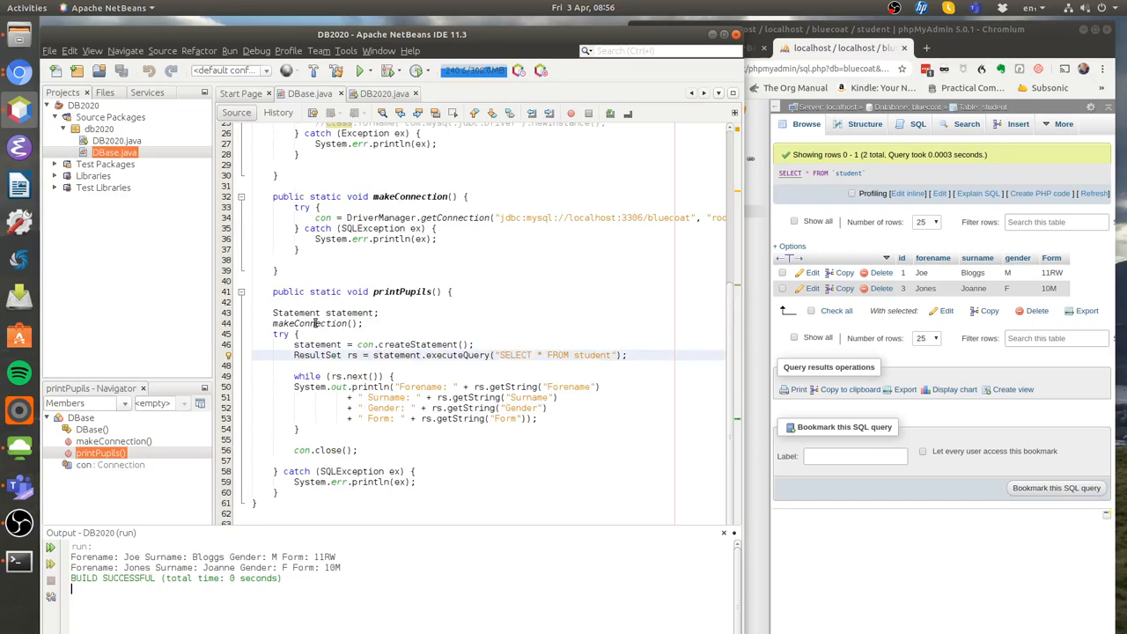
{"action": "mouse_move", "coordinate": [384, 205]}
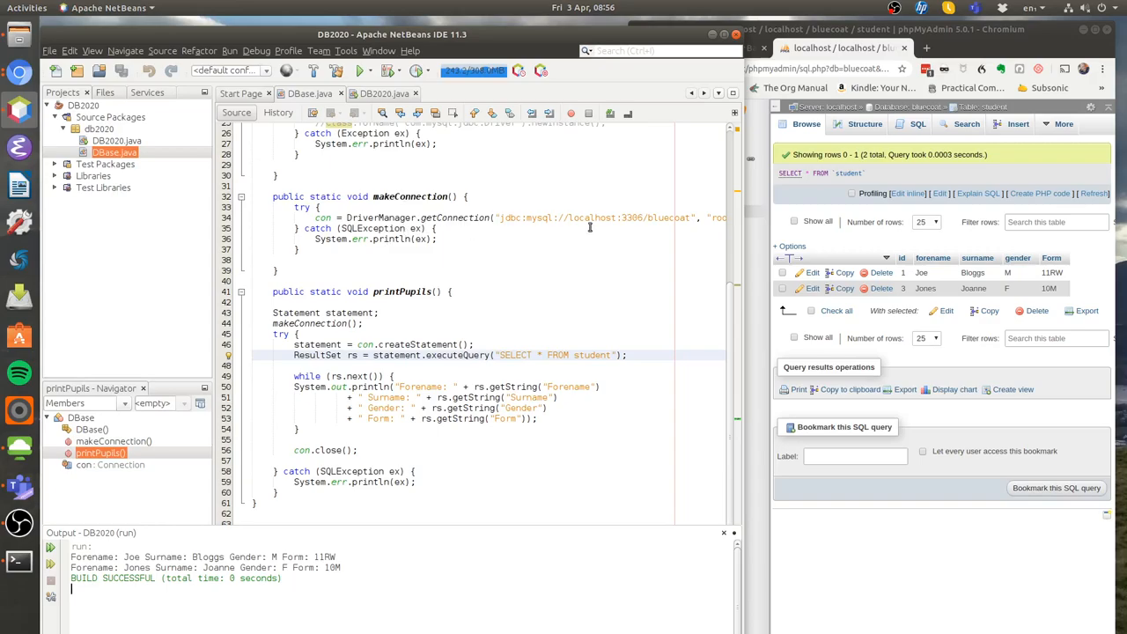
{"action": "mouse_move", "coordinate": [712, 209]}
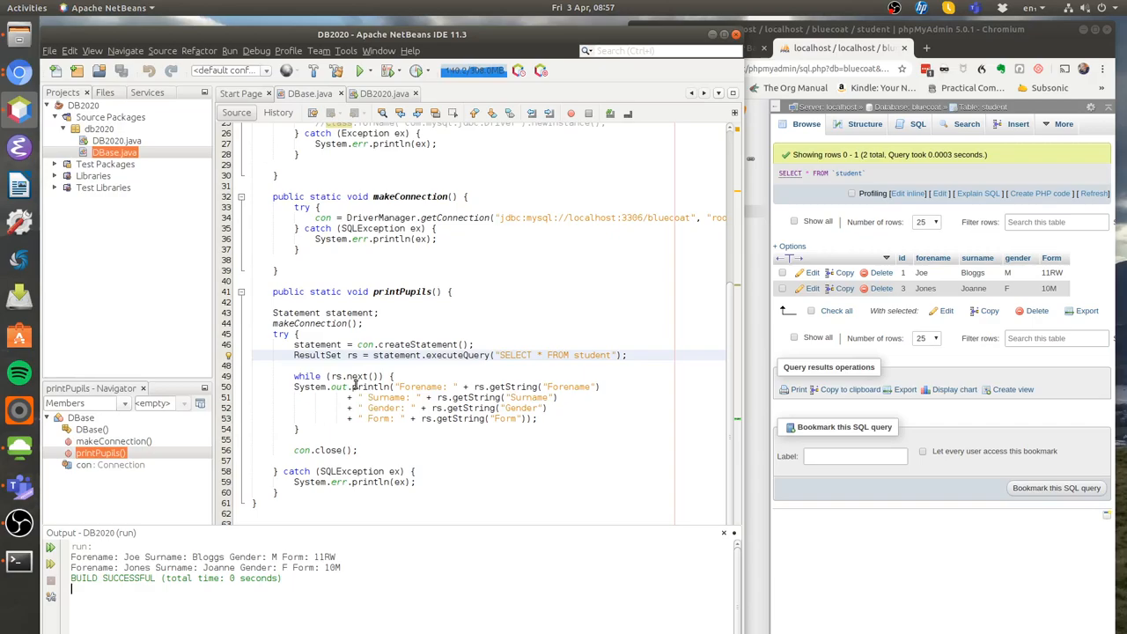
{"action": "mouse_move", "coordinate": [393, 387]}
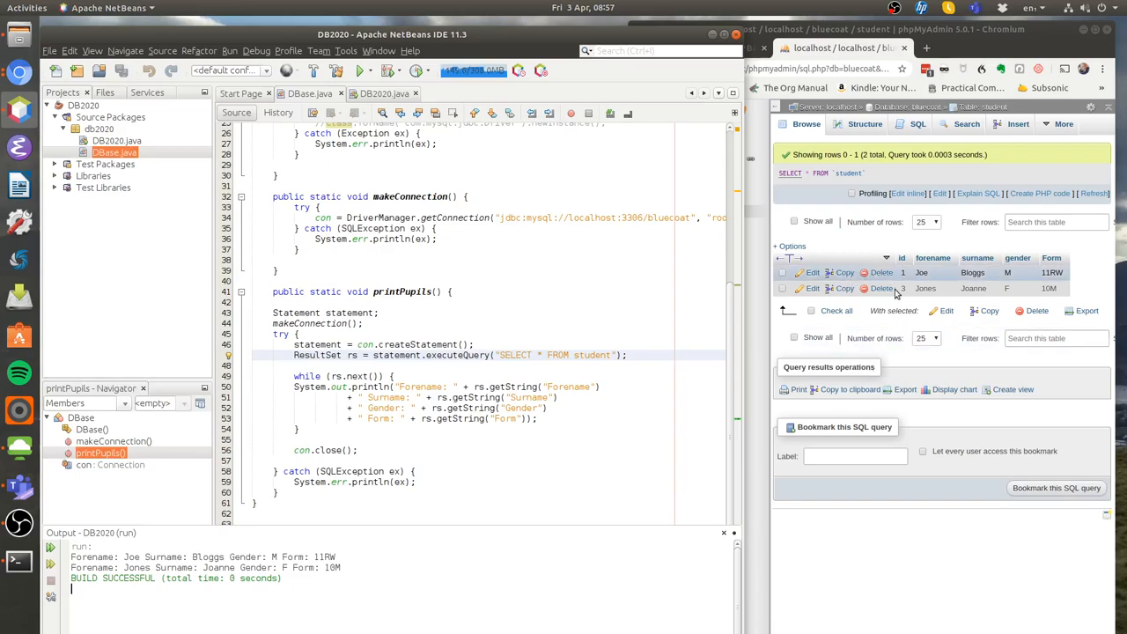
{"action": "mouse_move", "coordinate": [514, 394]}
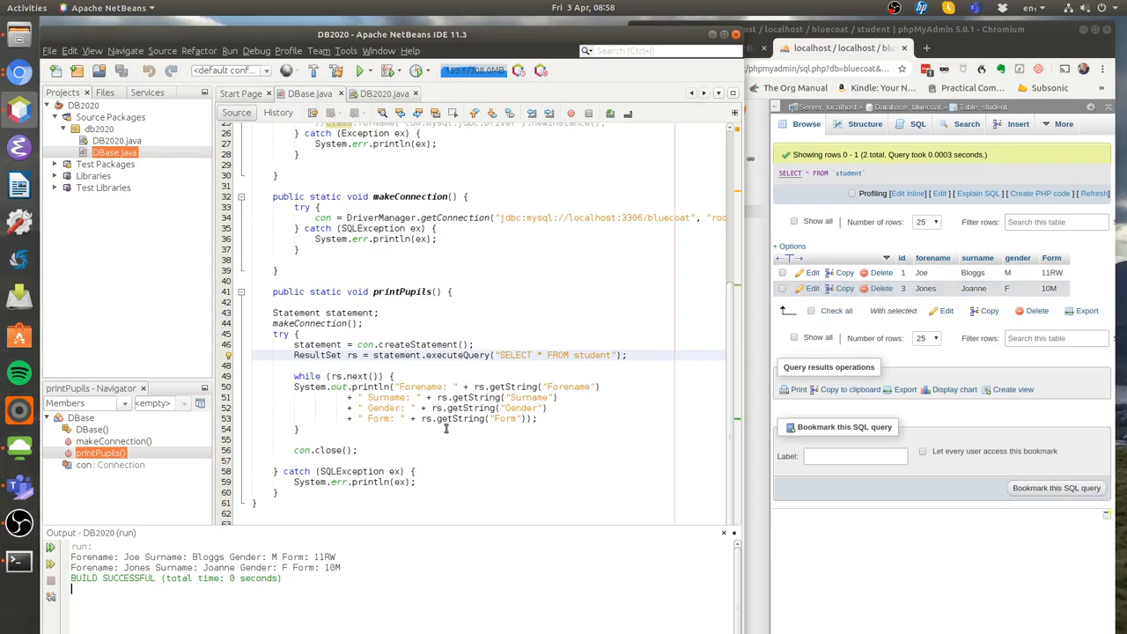
{"action": "mouse_move", "coordinate": [771, 304]}
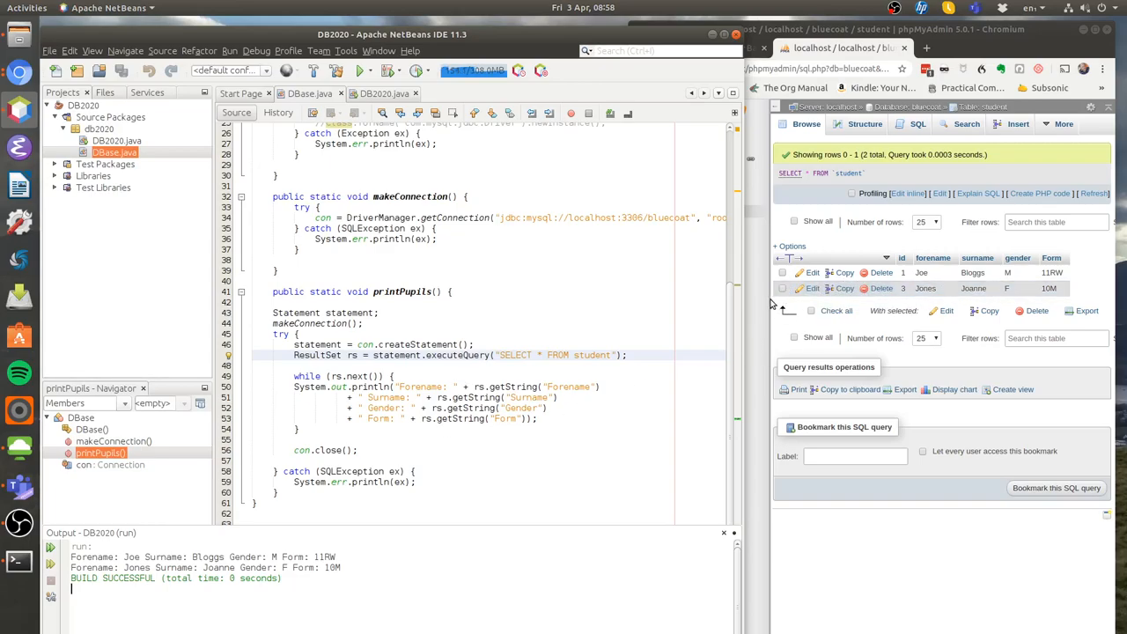